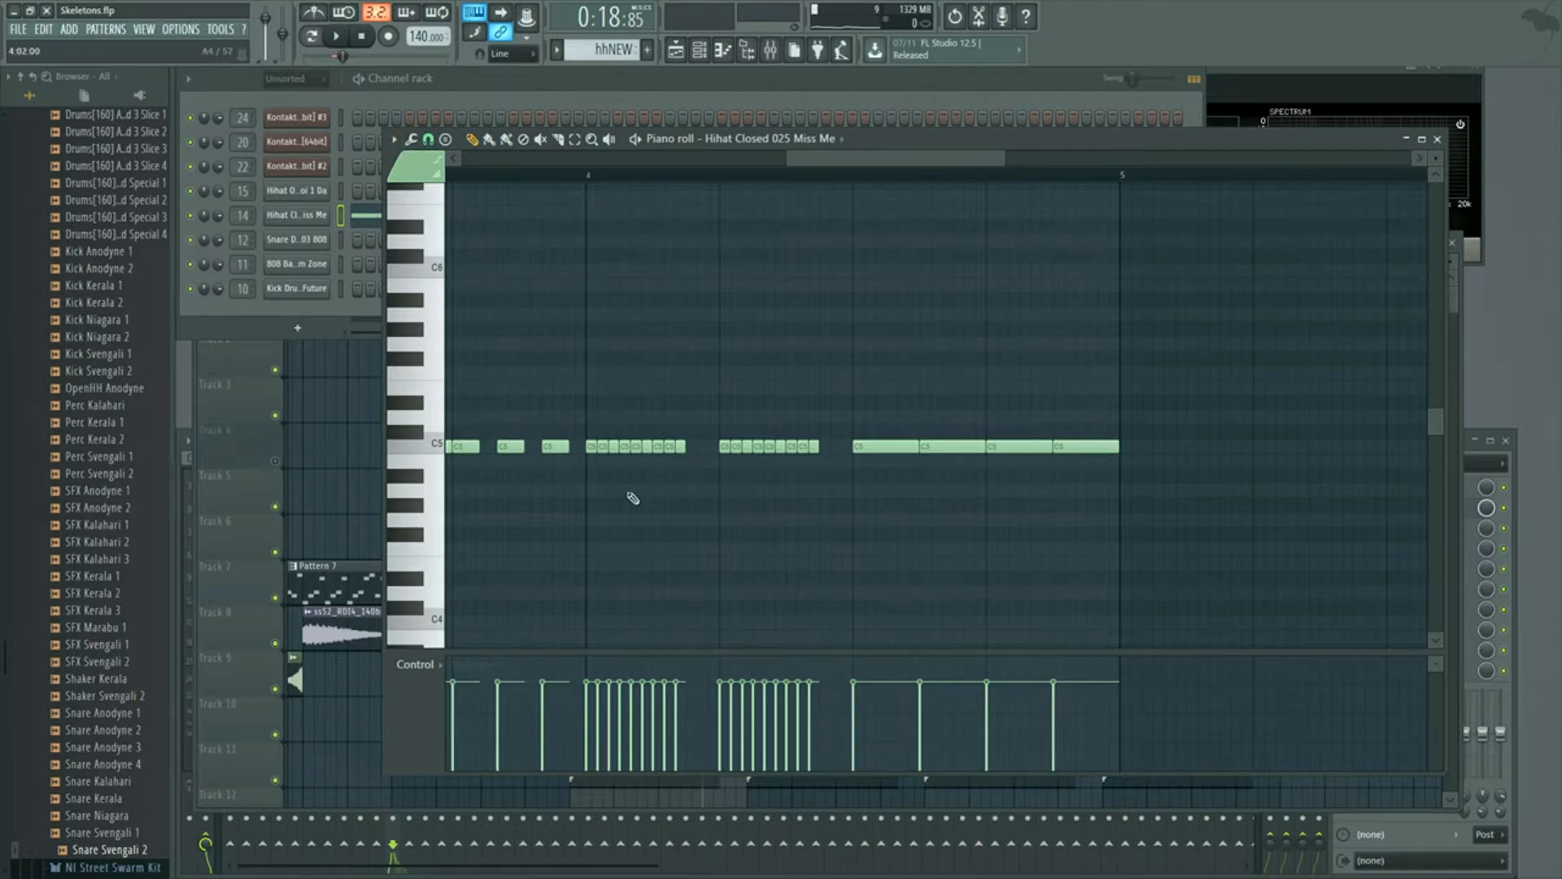
mouse_move(586, 448)
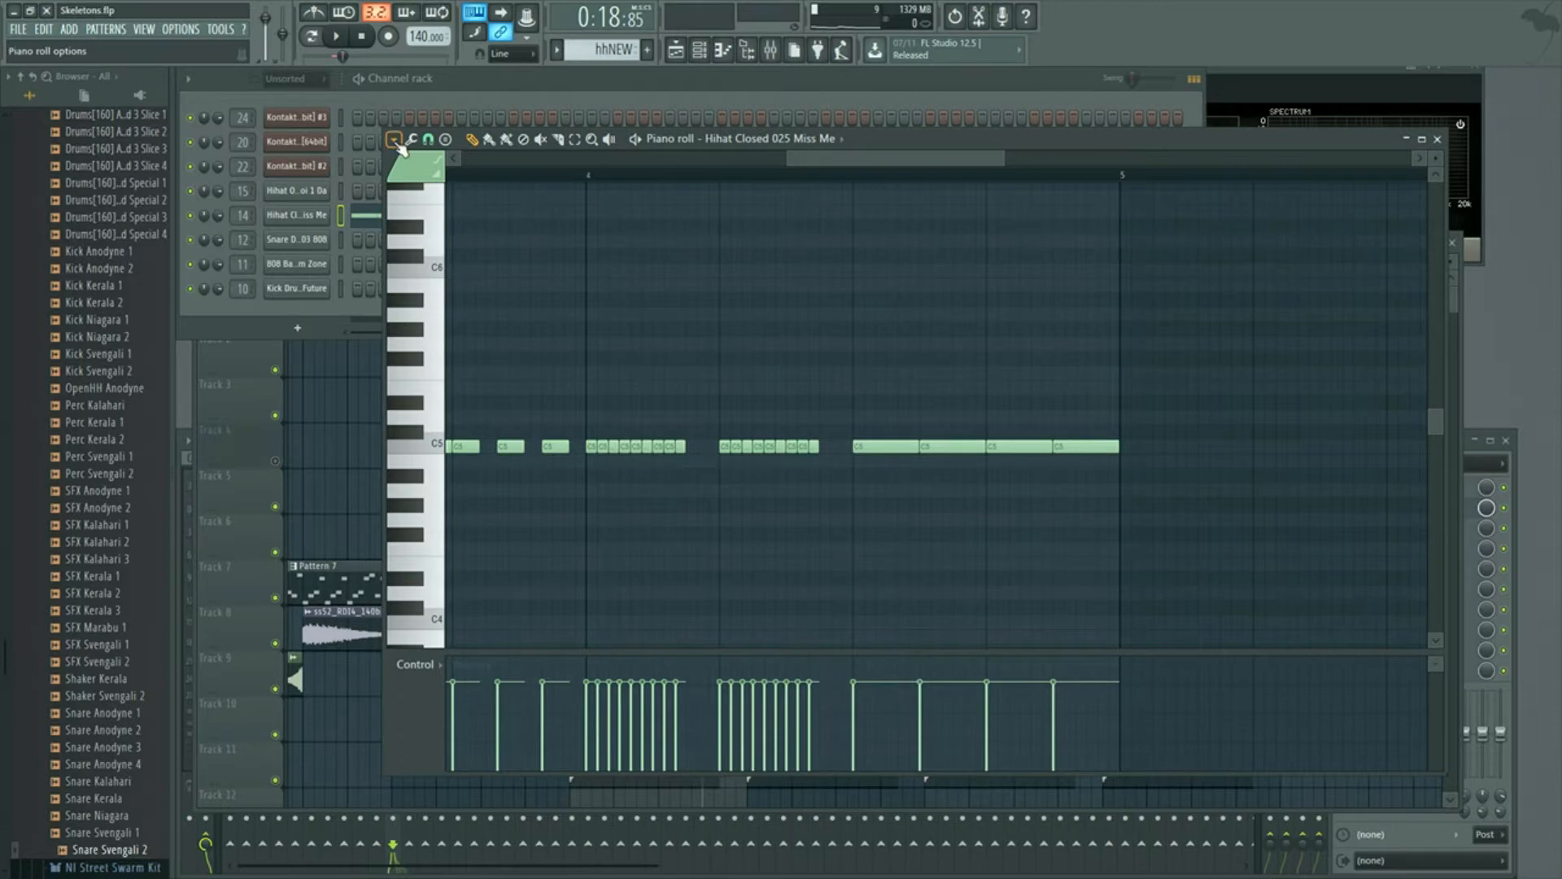
- Switch the piano roll control lane target from velocity to Note pan
left_click(395, 138)
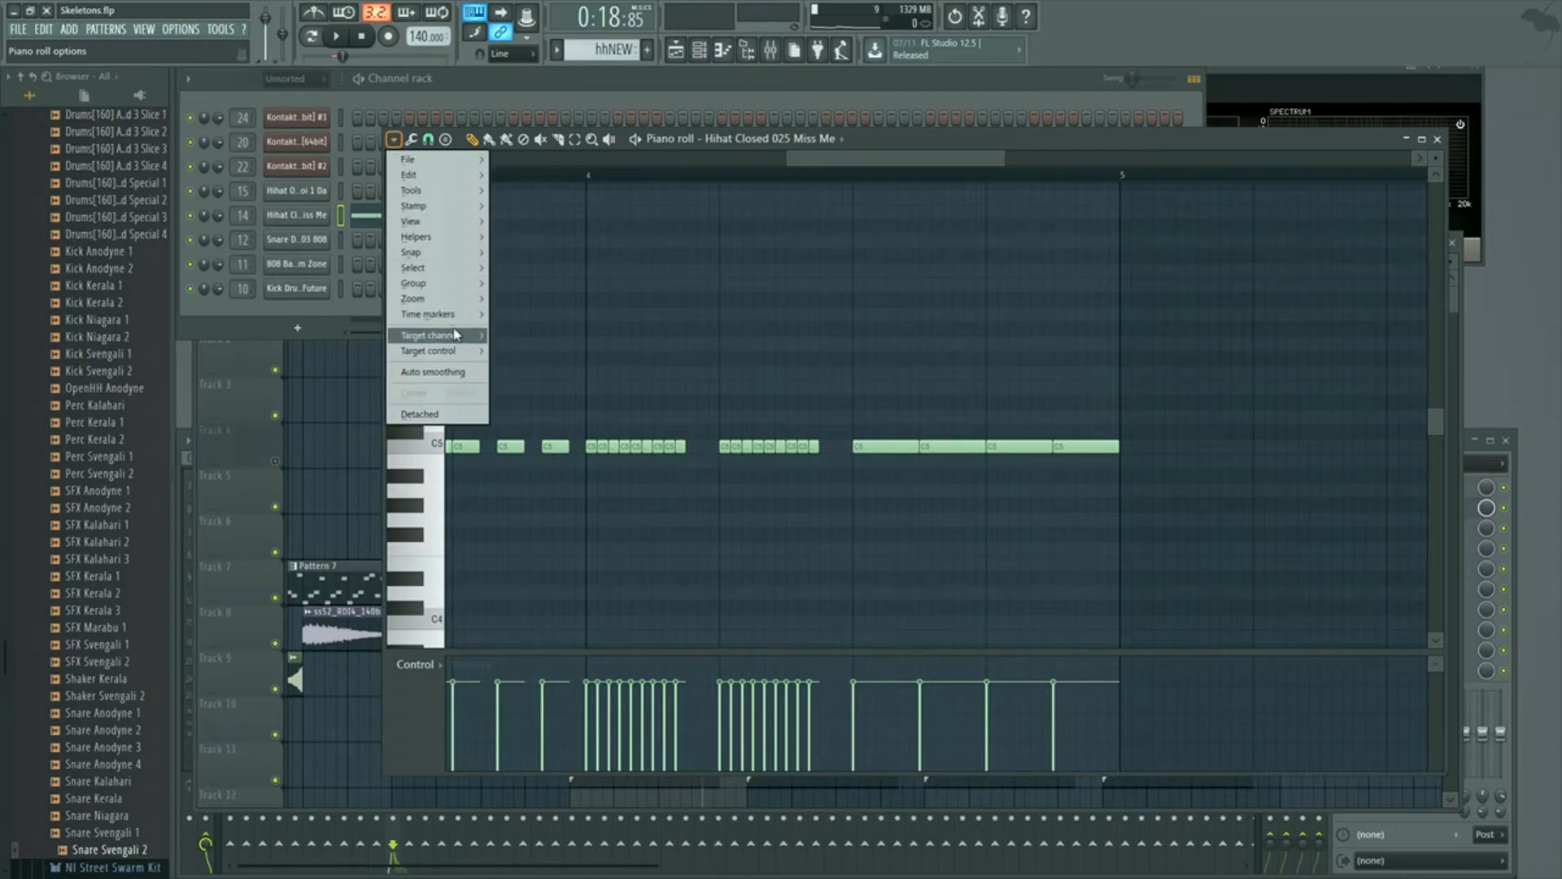
mouse_move(430, 350)
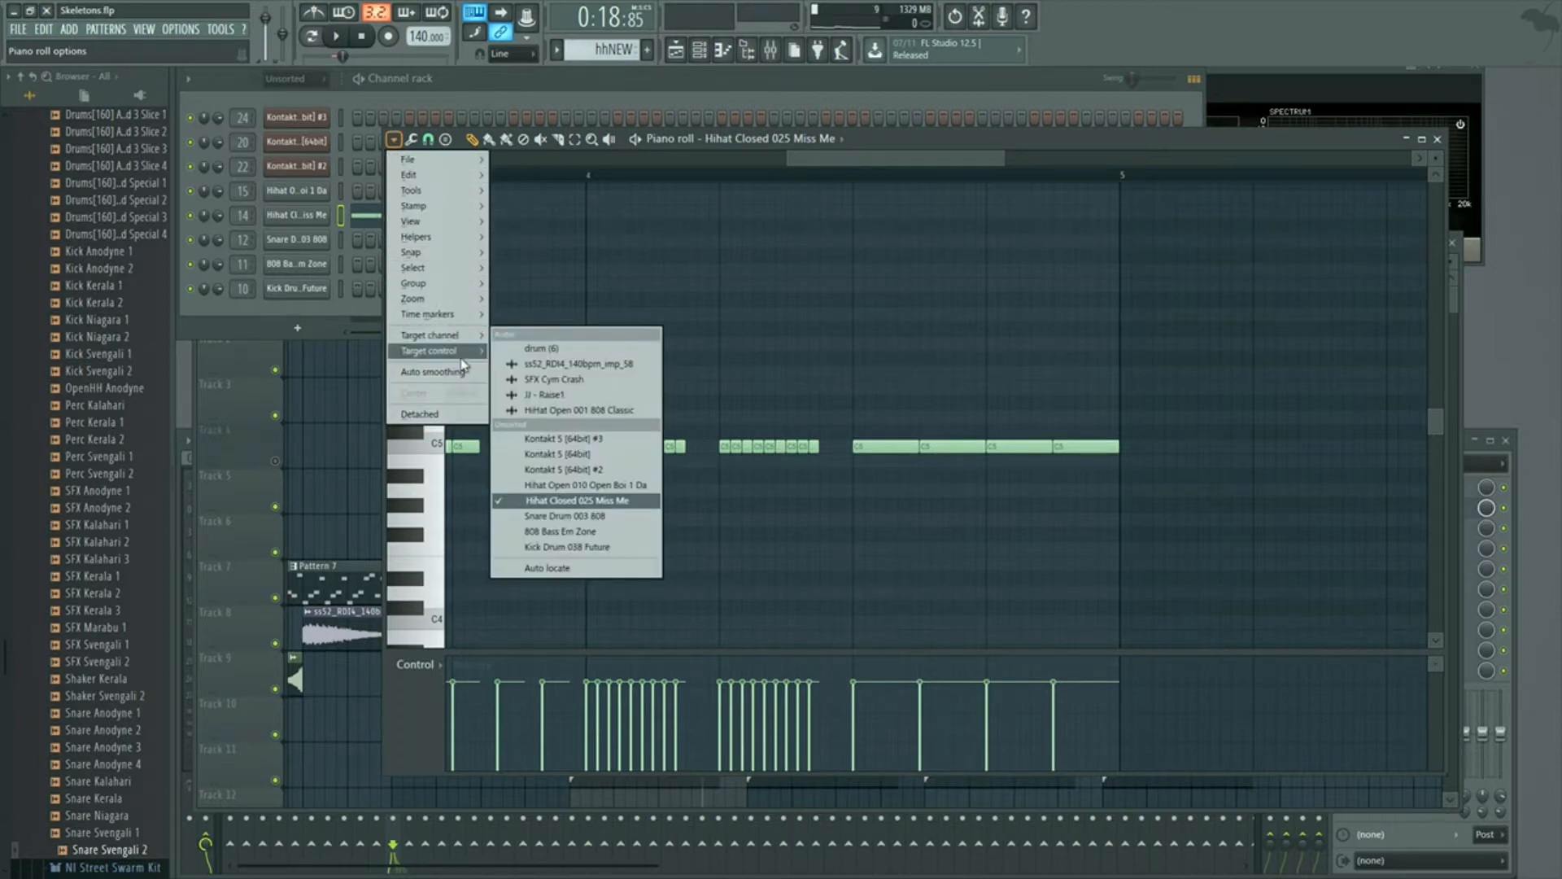
mouse_move(436, 350)
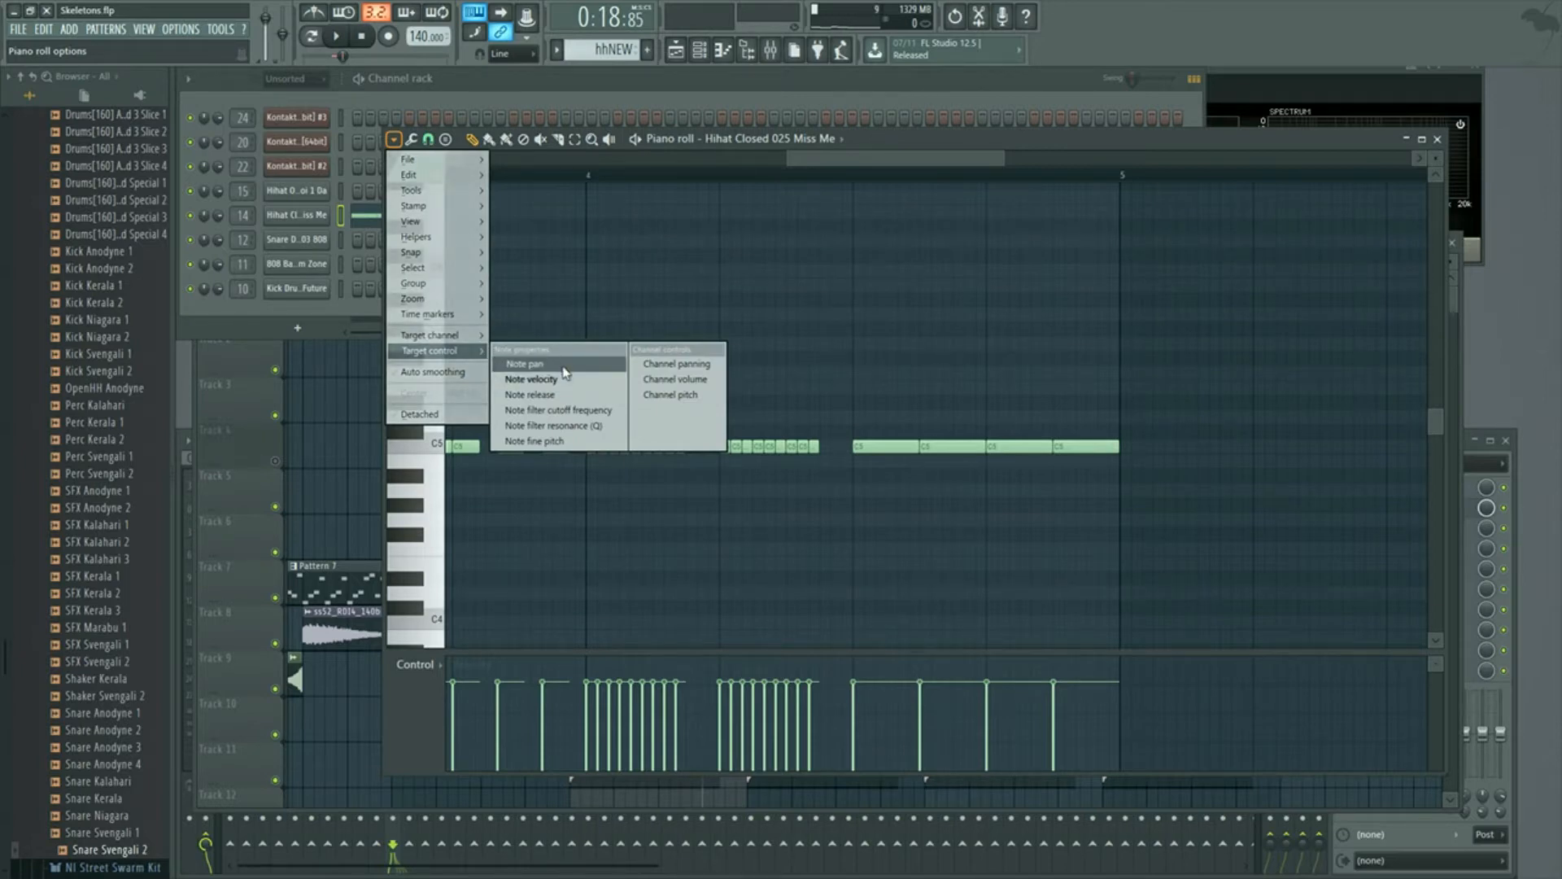
left_click(523, 363)
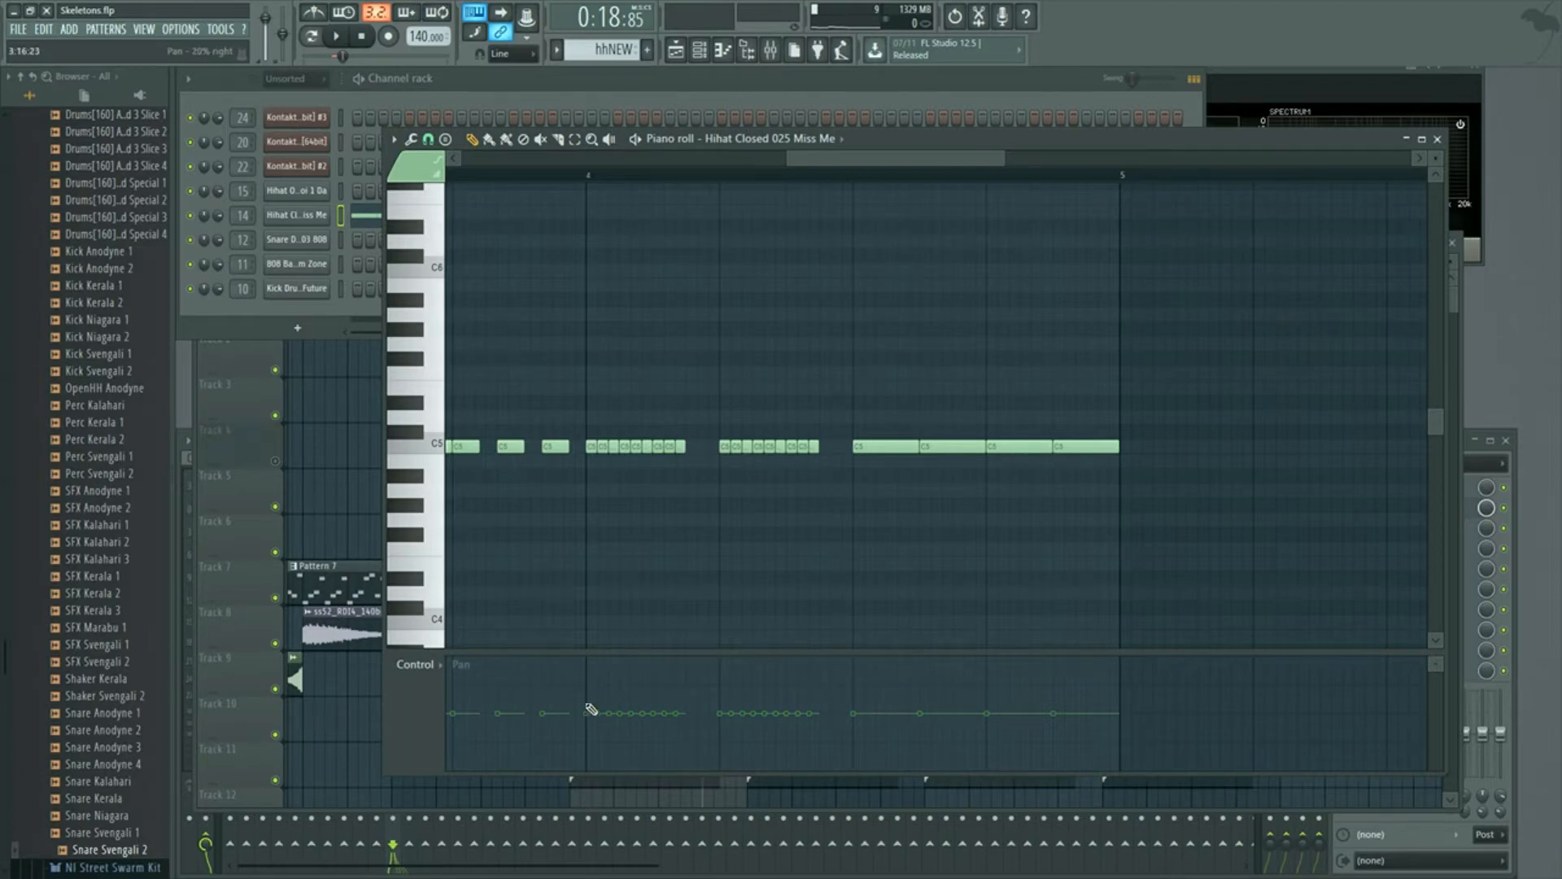
- Draw pan values across the bar 4 hi-hats, sweeping from hard right down toward left
left_click_drag(590, 709, 593, 669)
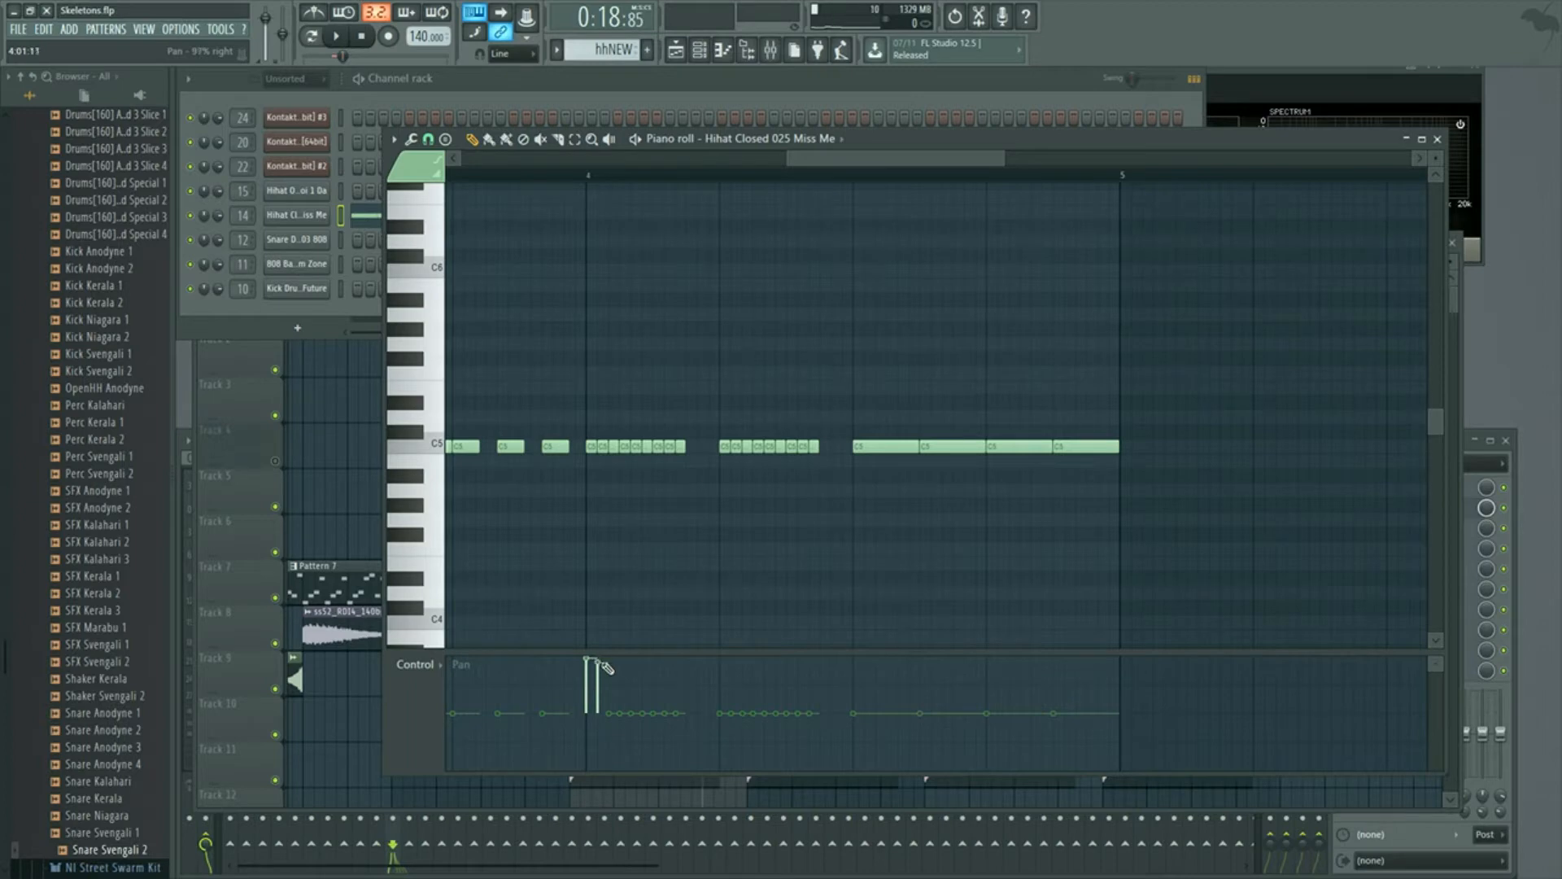
left_click_drag(587, 662, 678, 742)
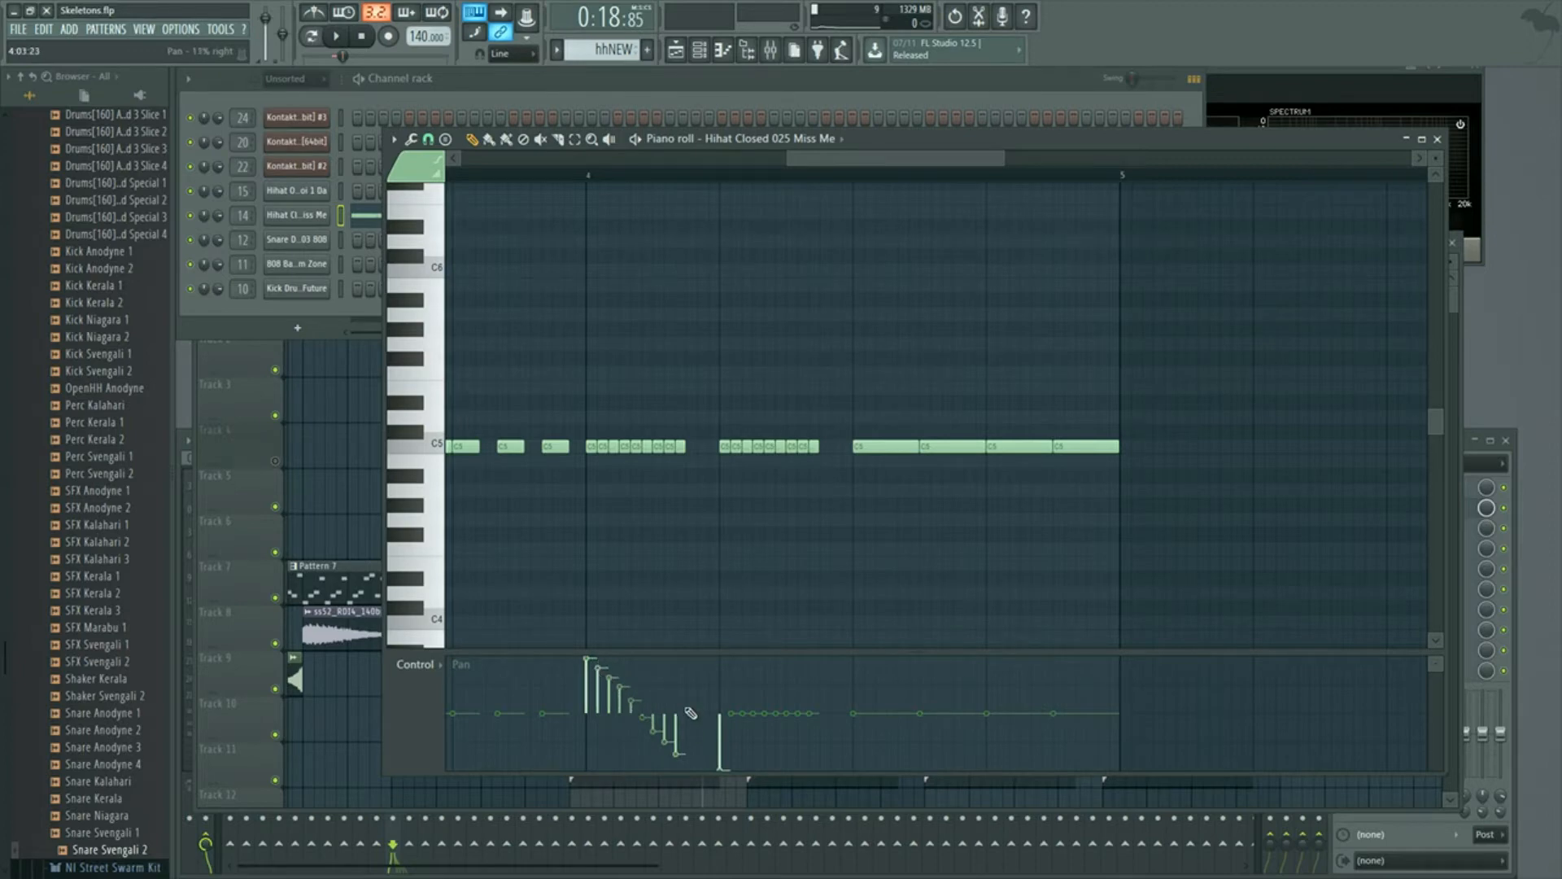
left_click_drag(718, 712, 717, 758)
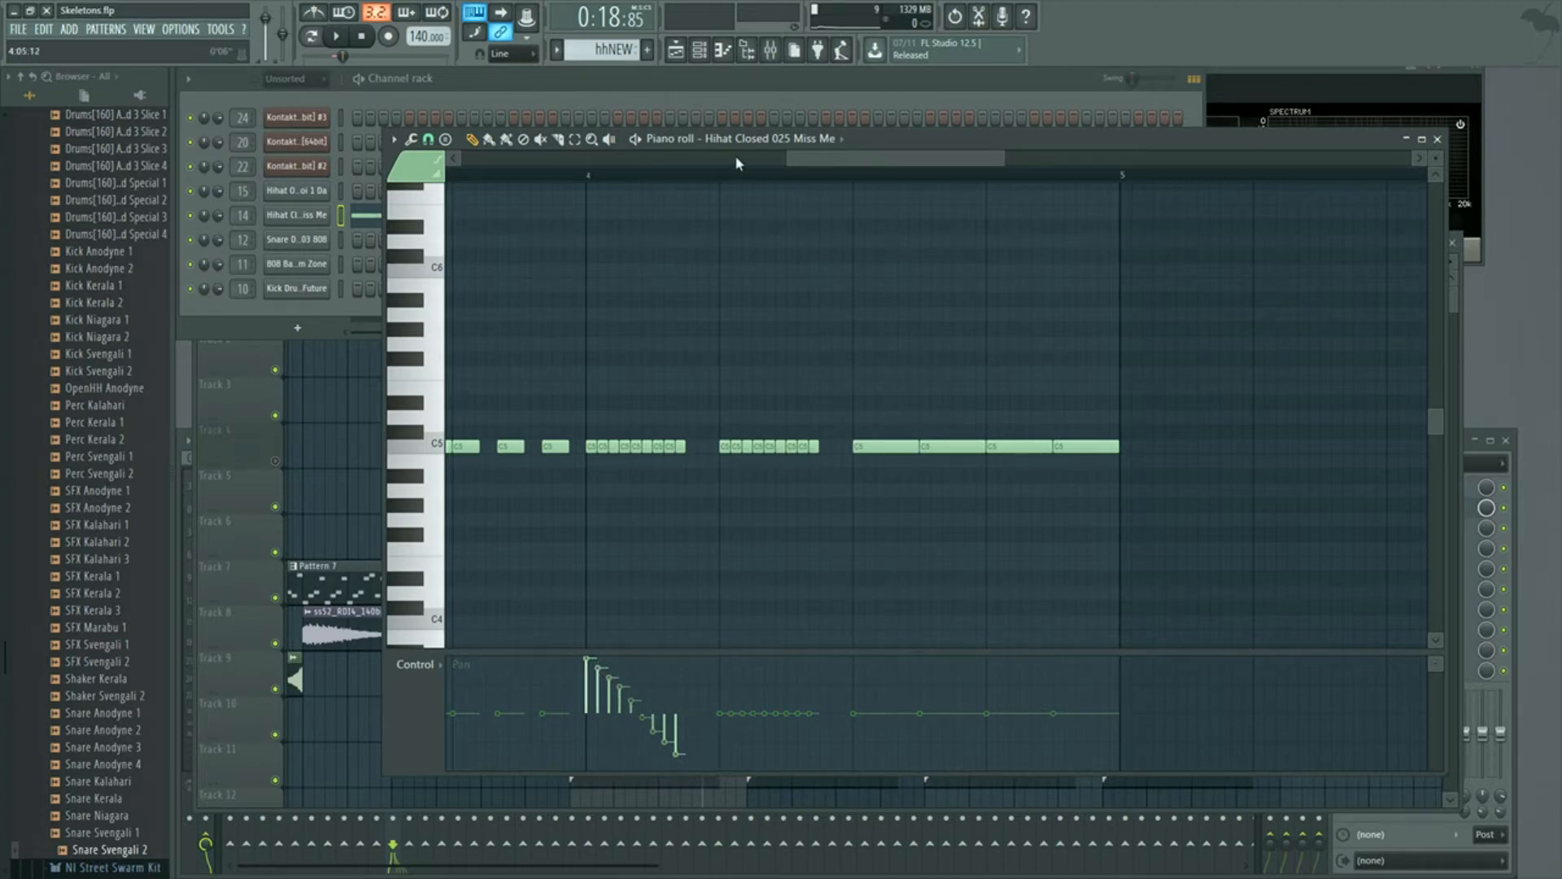
left_click(337, 37)
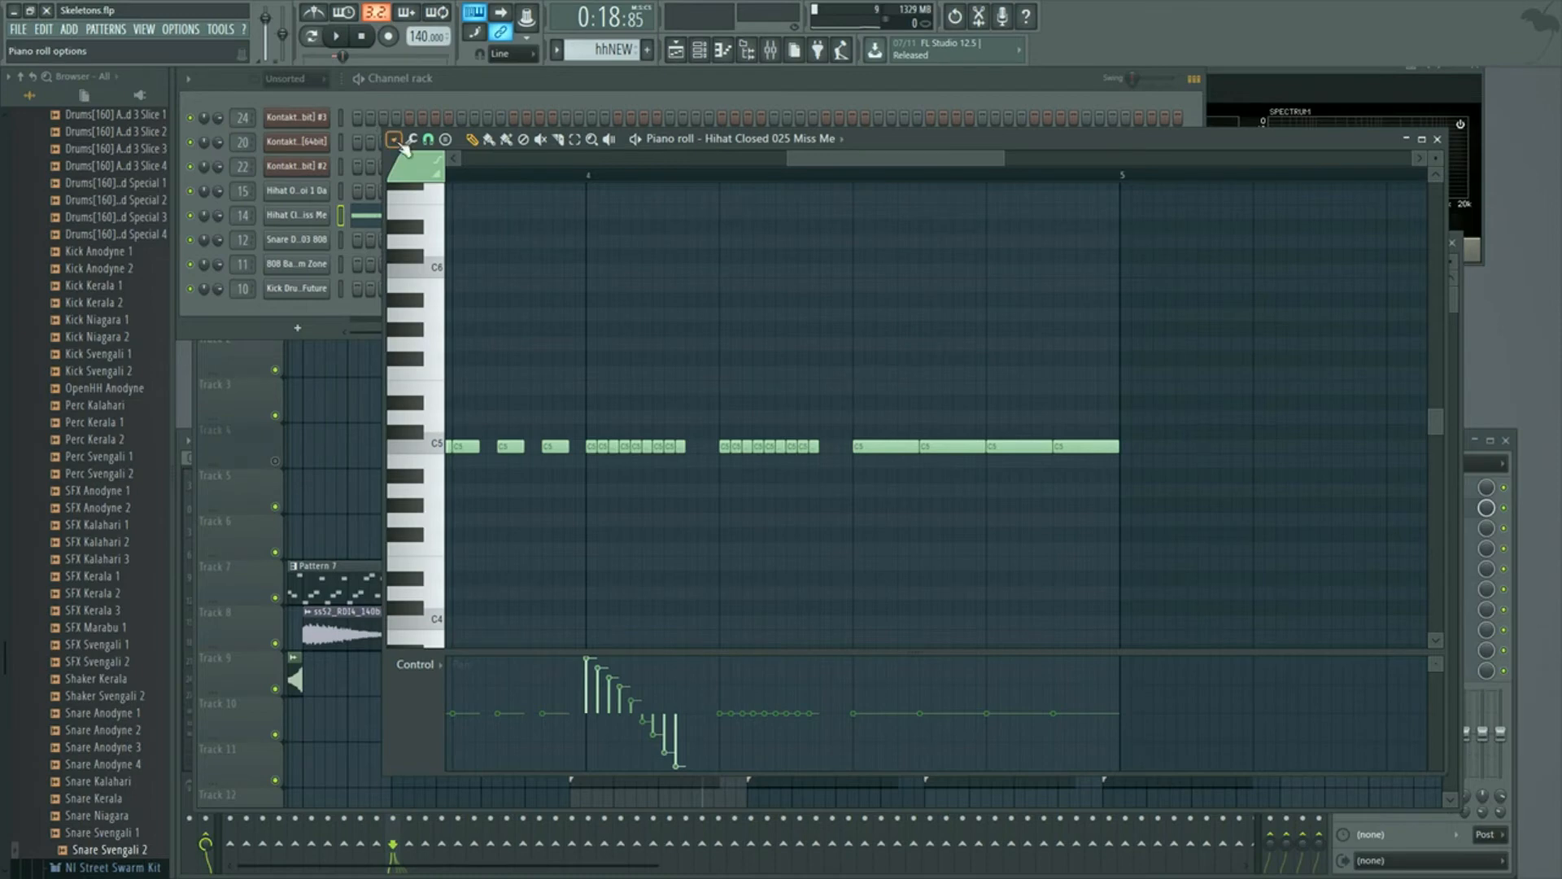
- Reopen Piano roll options to view the Target control note and channel properties
left_click(395, 139)
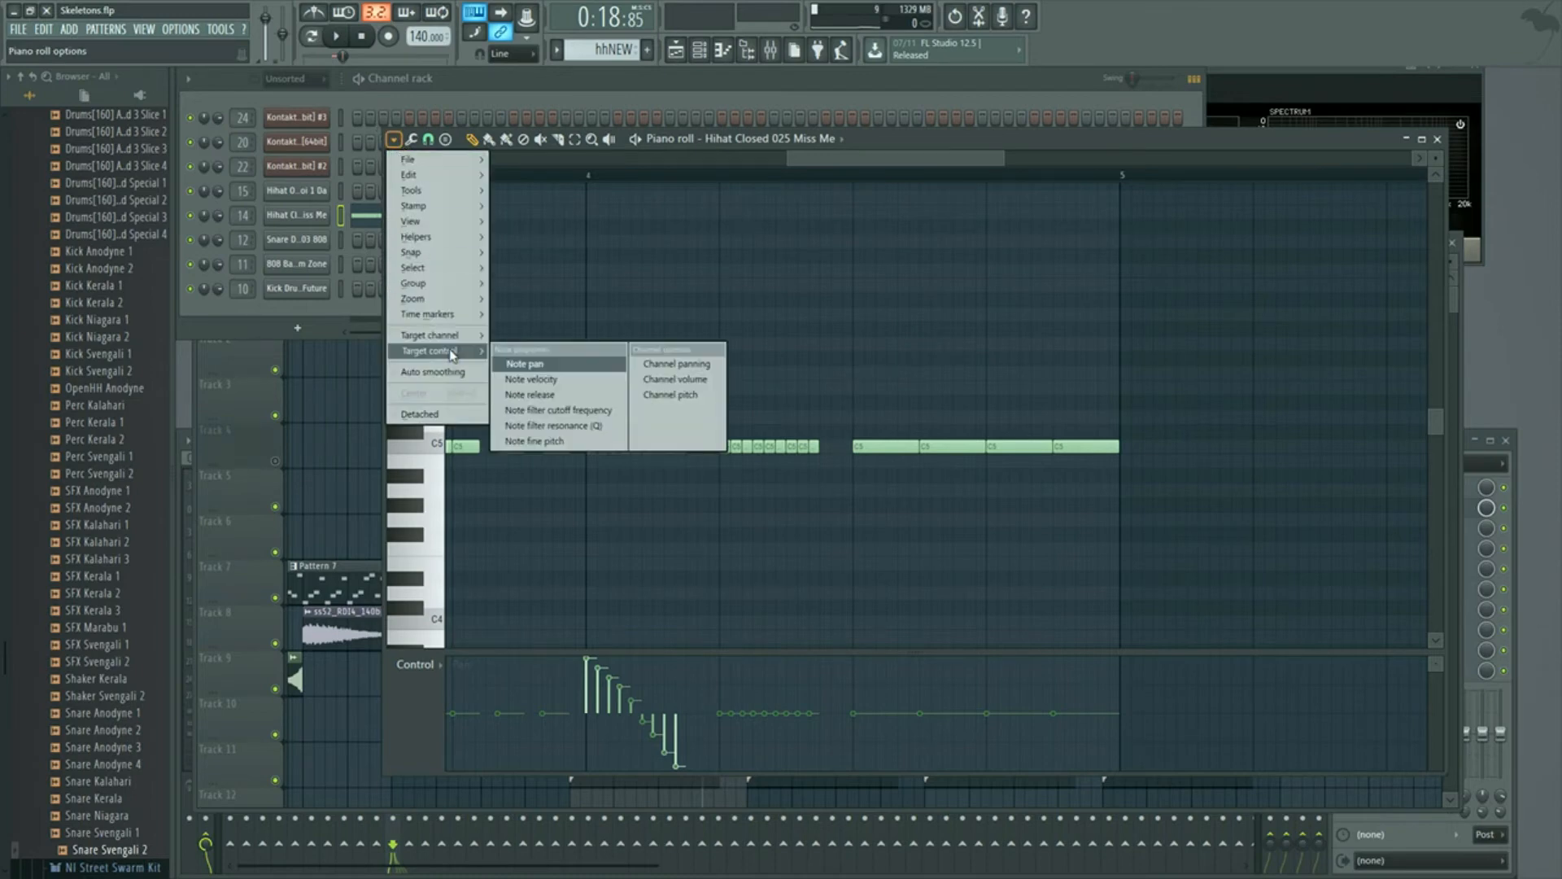
mouse_move(676, 363)
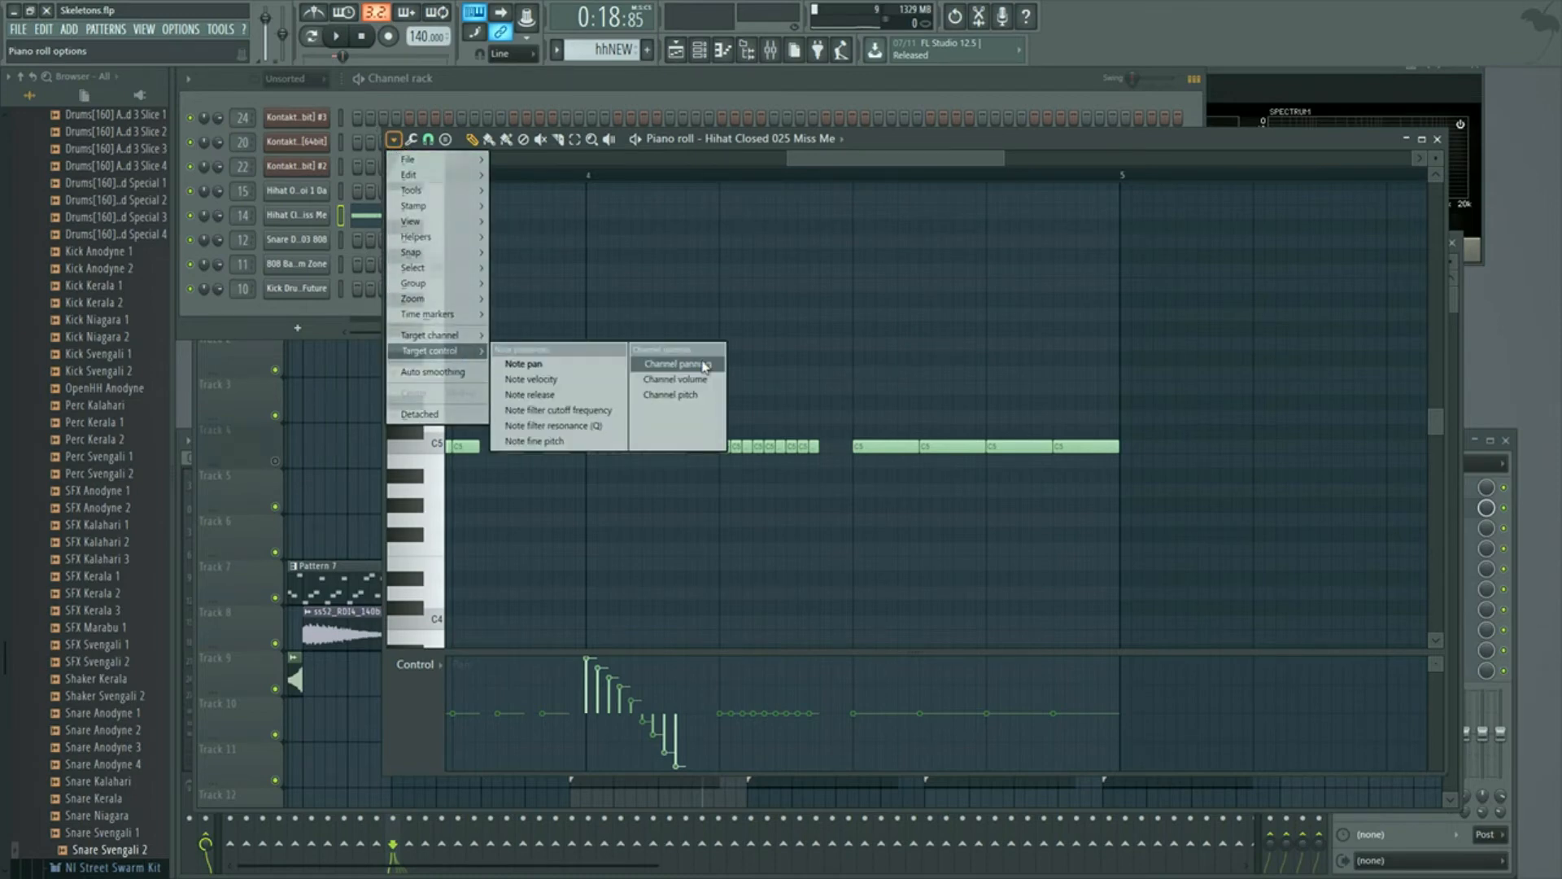